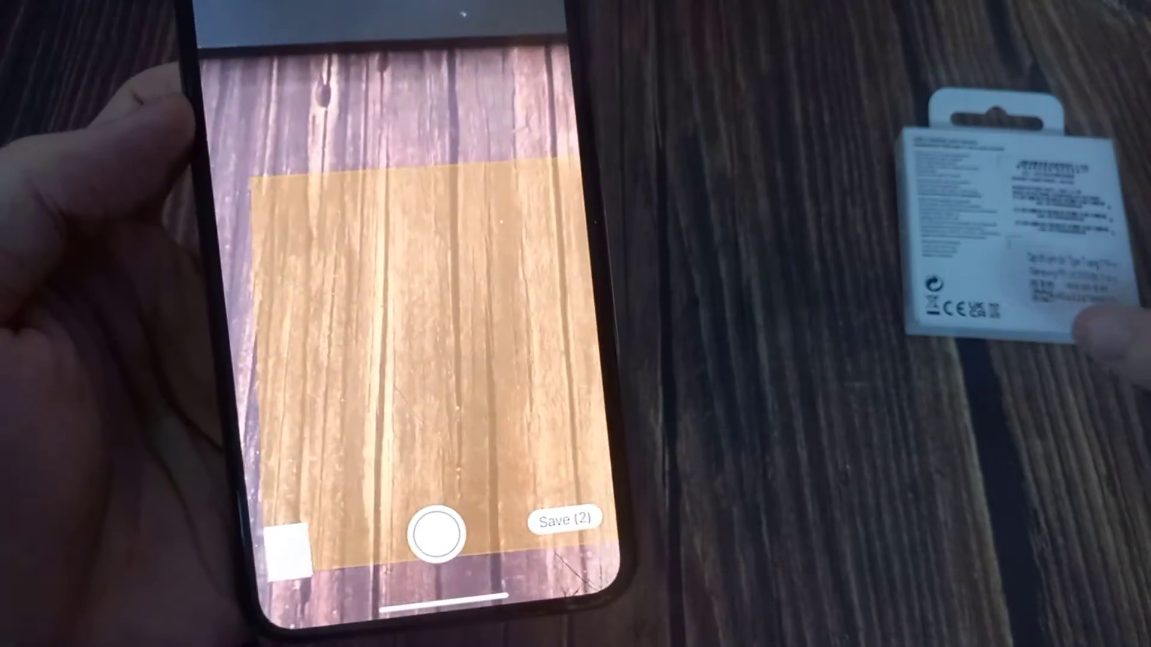
- Save the two scanned box-label pages into the USB-C Headset note
click(563, 513)
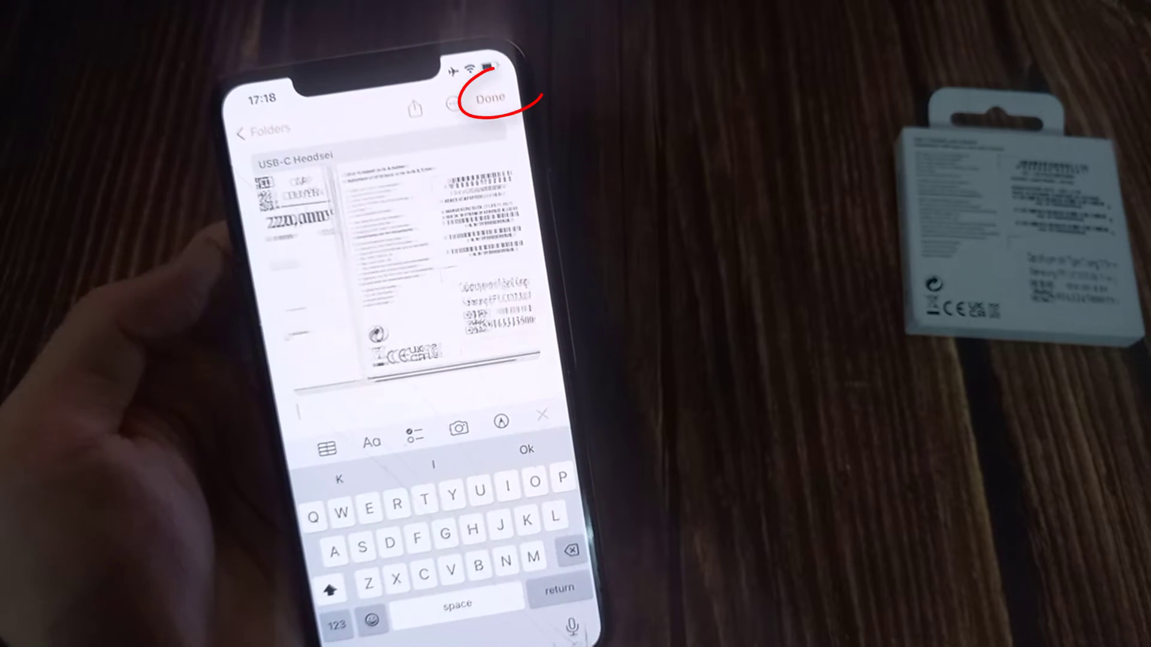
- Finish editing the USB-C Headset note and open its scan's PDF share options
click(490, 98)
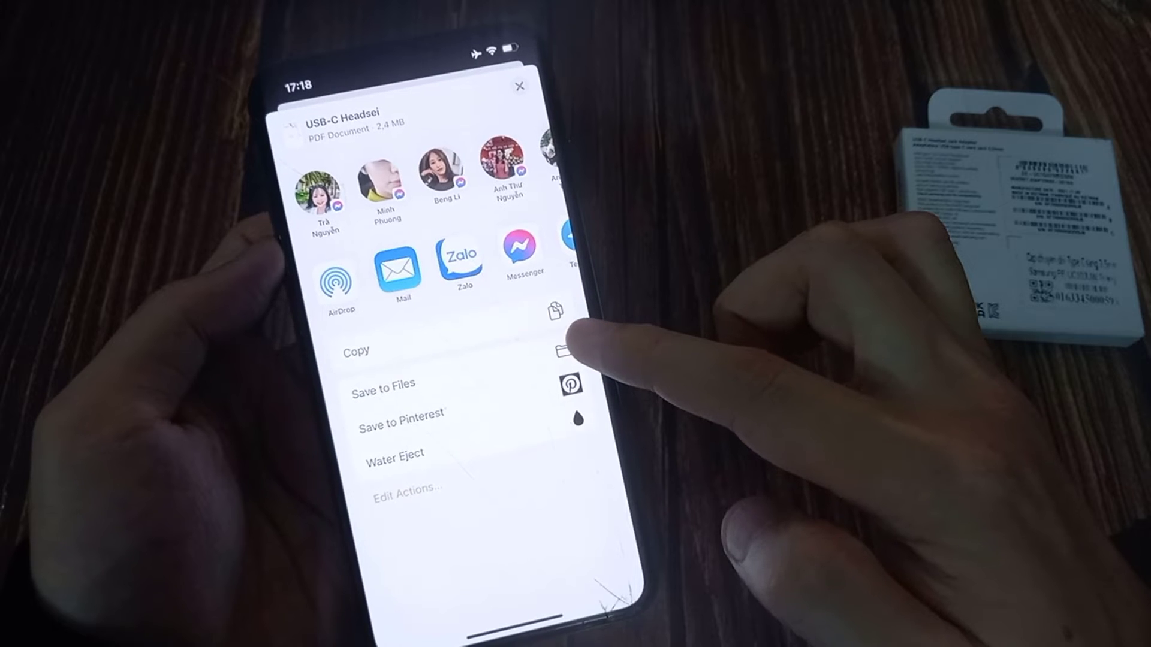
- Save the USB-C Headset PDF to Files and return to the home screen
click(383, 384)
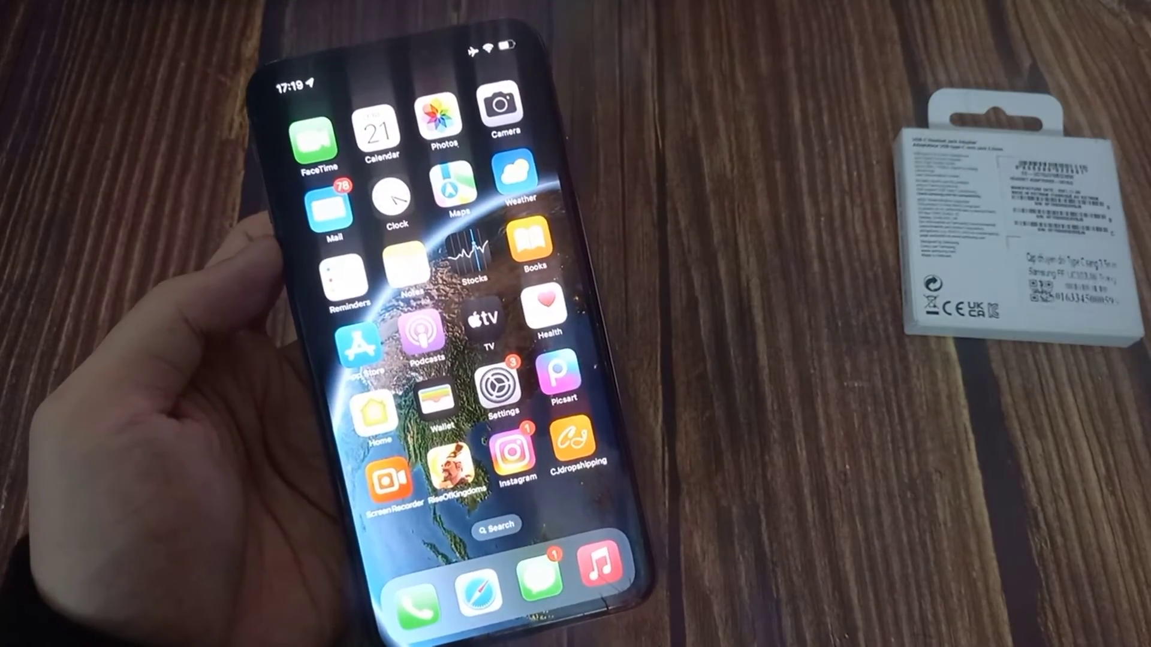
- Swipe the home screen over to reach Files and its iCloud Drive folders
scroll(left, 3)
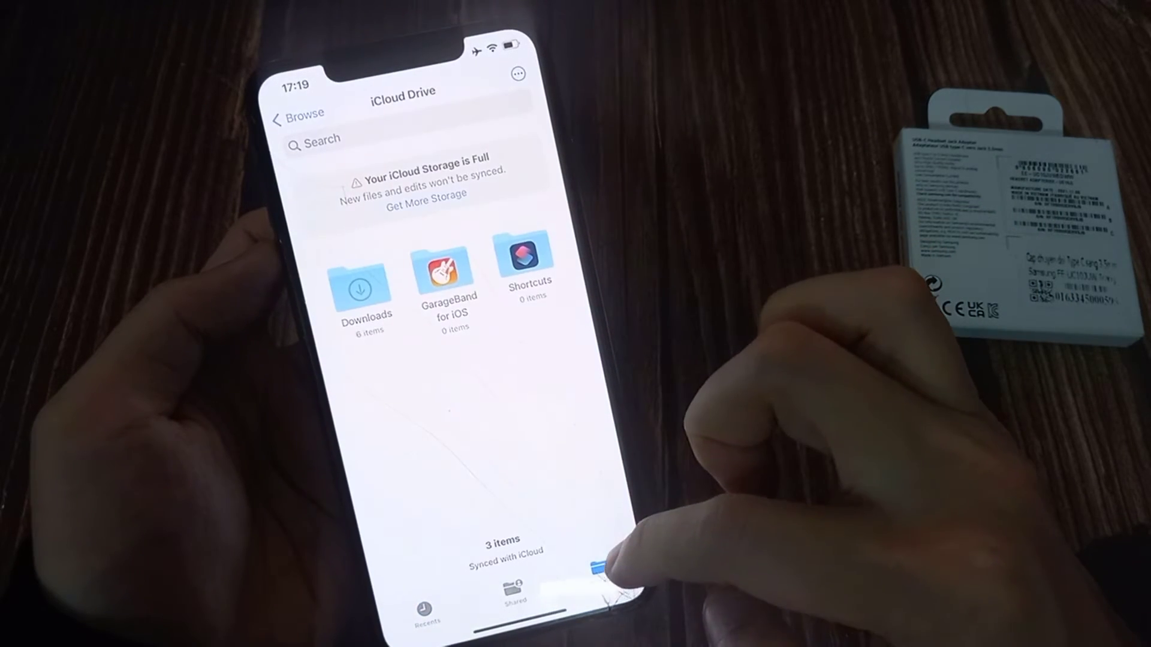
- Open Downloads and rename the new scanned PDF to 'Example'
click(365, 278)
text(Example)
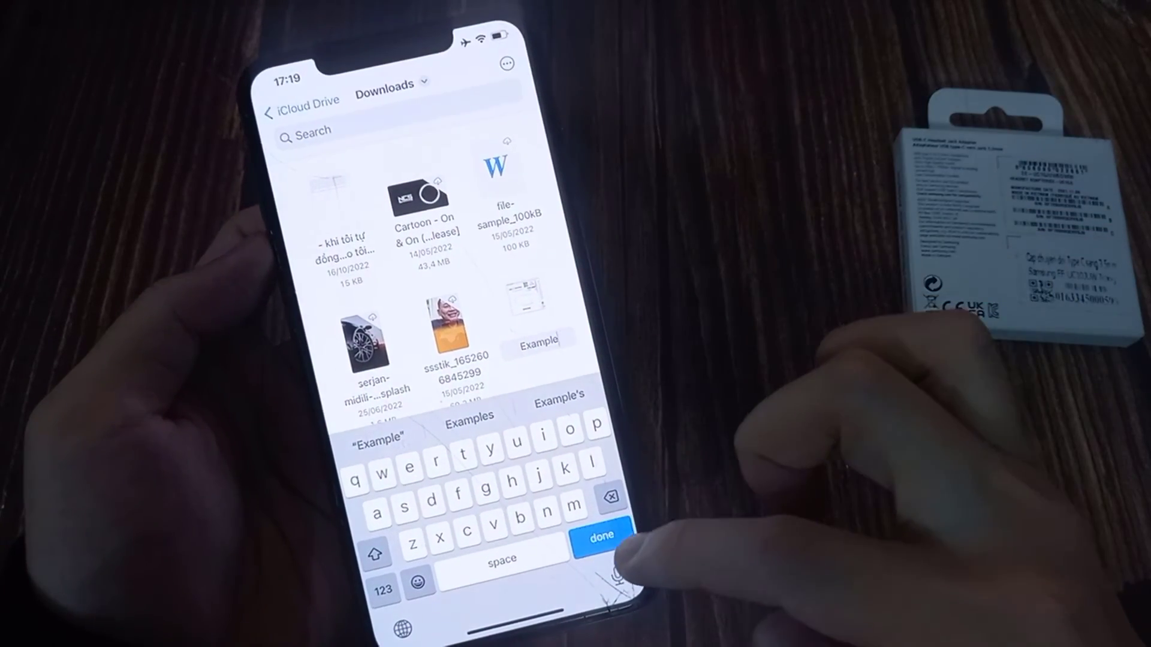
click(602, 535)
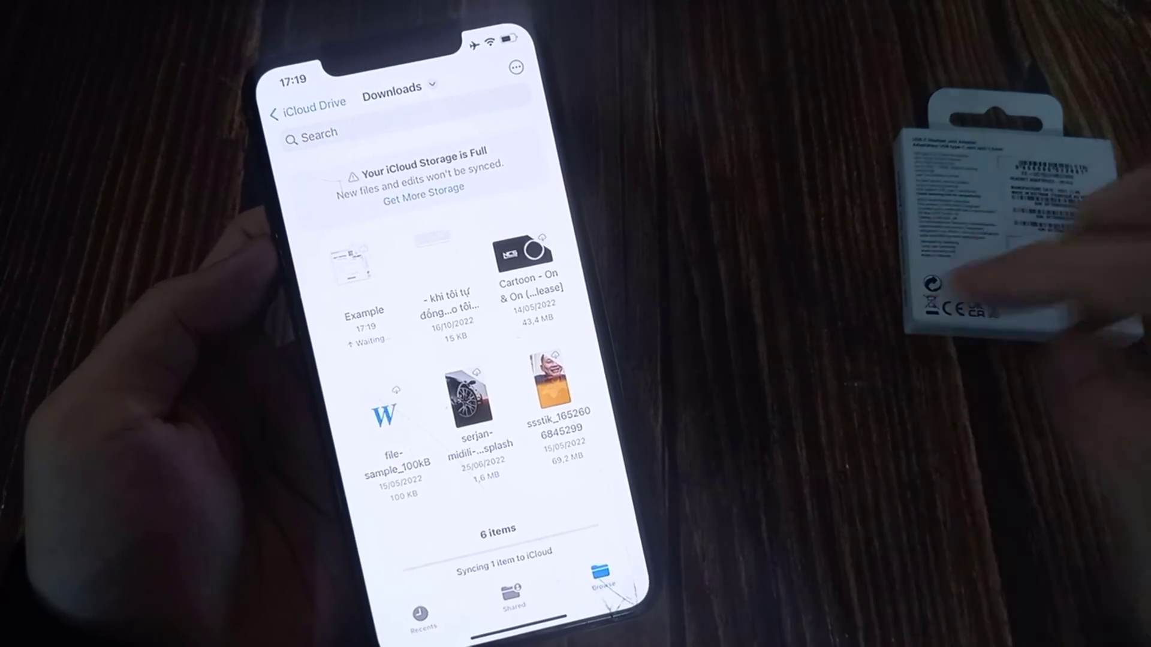